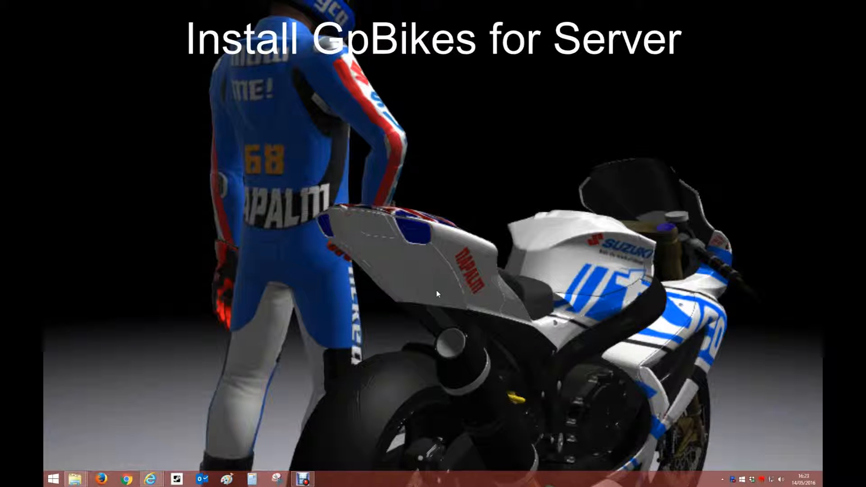
mouse_move(451, 282)
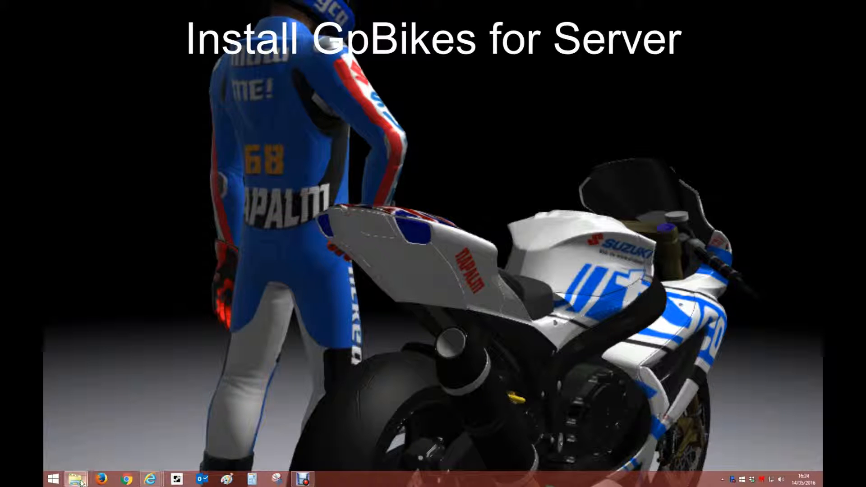
Browse to C:\GPBikes and select the gpbikes-beta8.exe installer
click(76, 478)
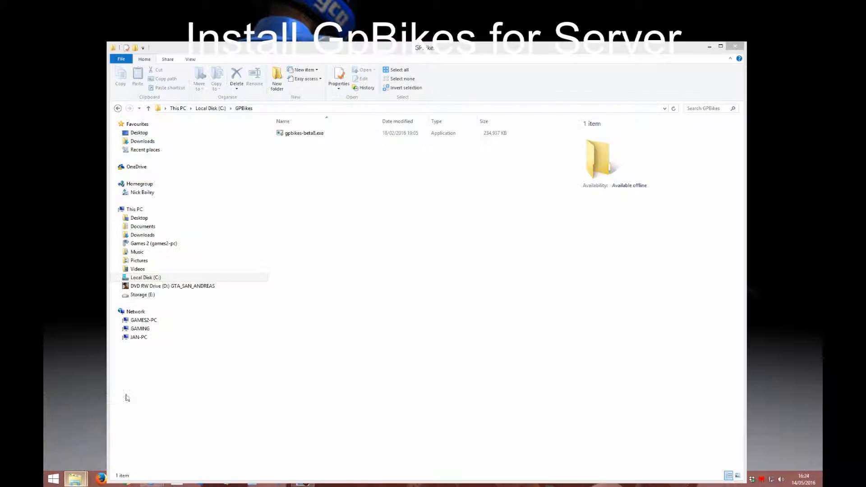
click(303, 133)
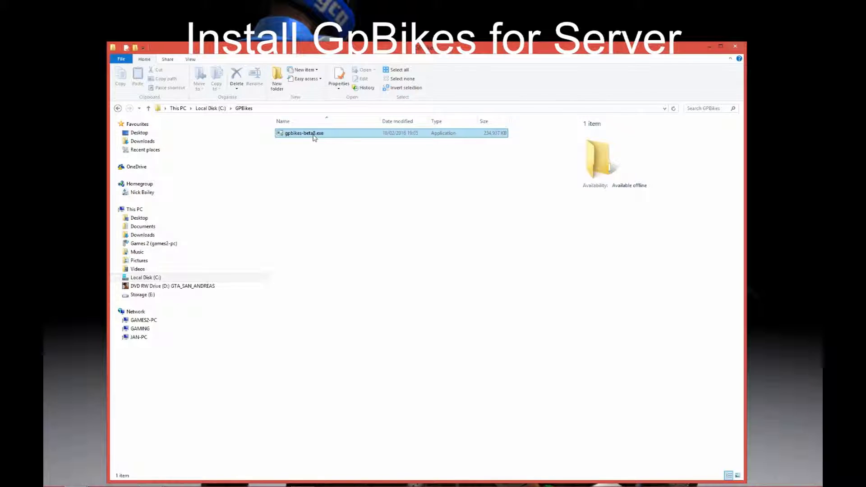
click(307, 133)
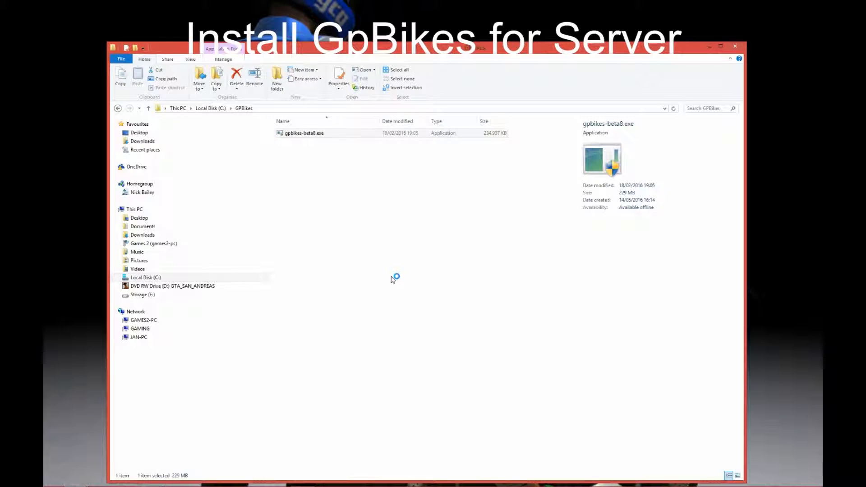
Launch gpbikes-beta8.exe, accept the licence terms and choose installation for All Users
double_click(305, 133)
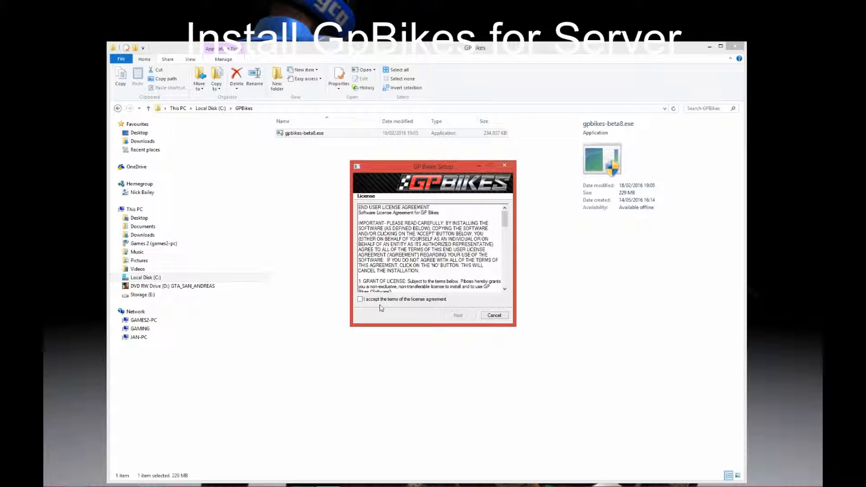
click(458, 315)
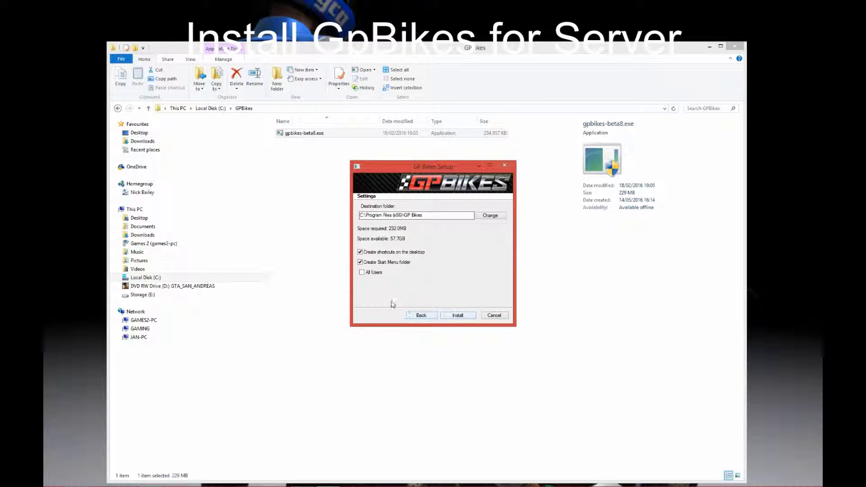
click(360, 272)
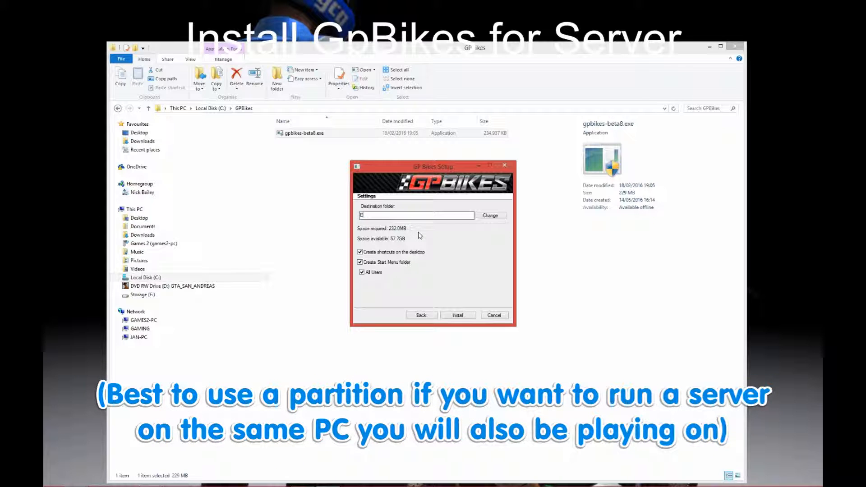
Set the destination folder to E:\Dedi Server and run the installation to completion
text(E:/Dedi S)
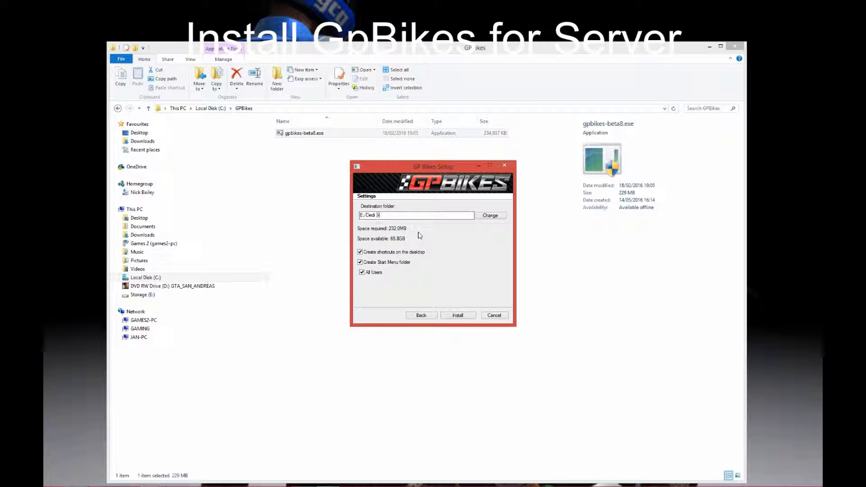
text(erver)
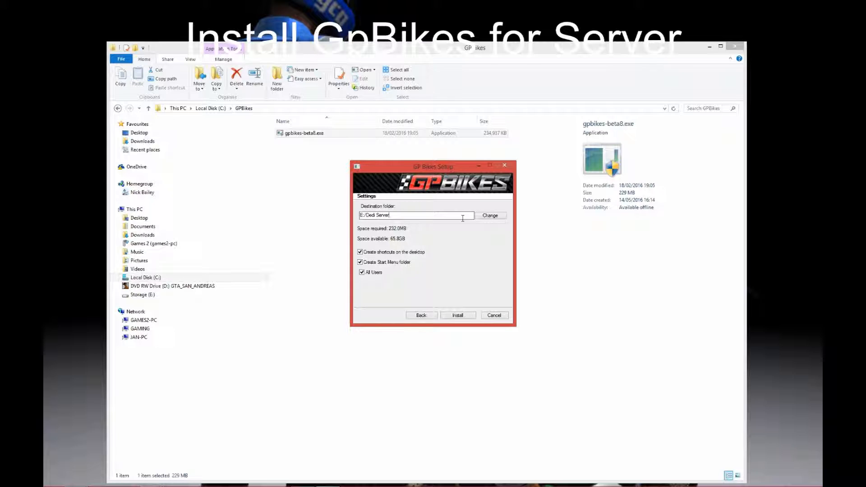
click(458, 316)
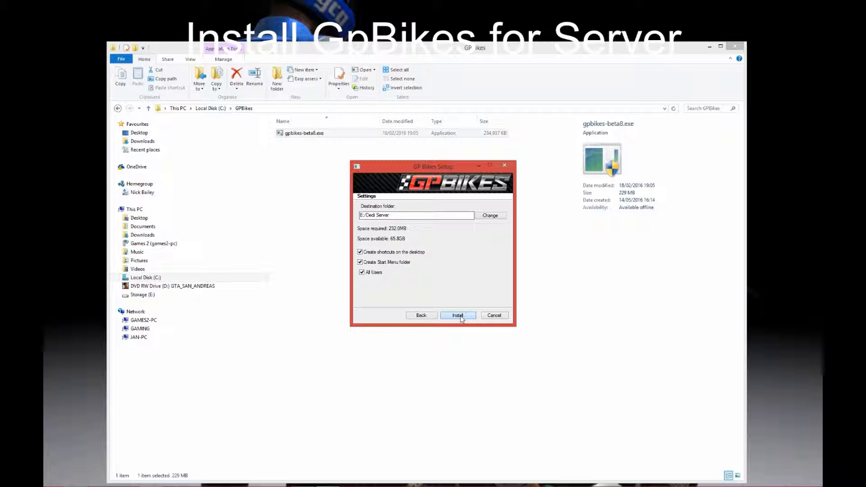
click(458, 315)
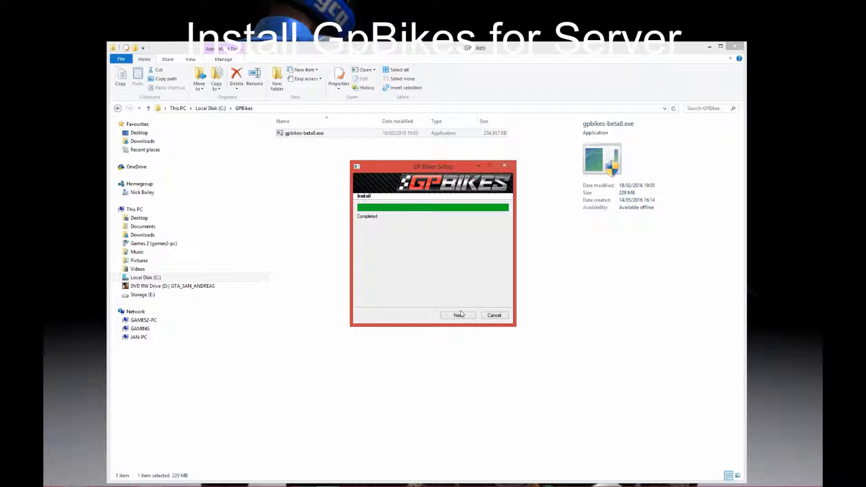
Keep the OpenAL redistributable, enable the gpbikes URL protocol and finish setup
click(458, 315)
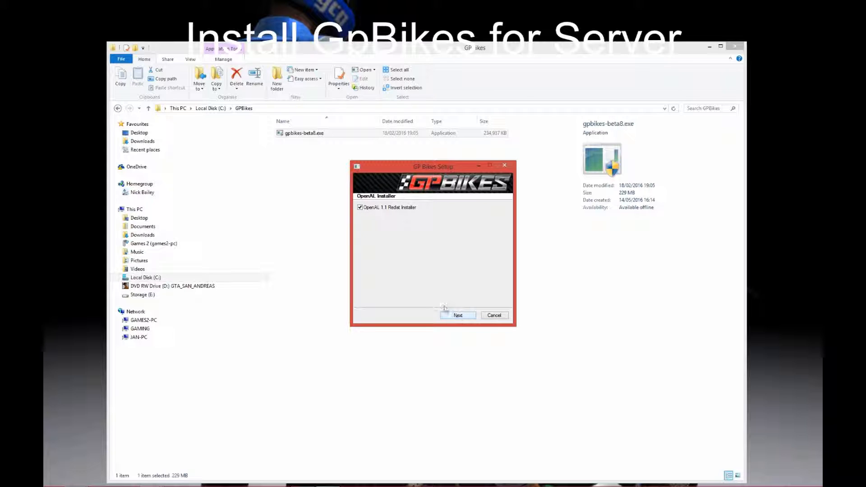
click(458, 316)
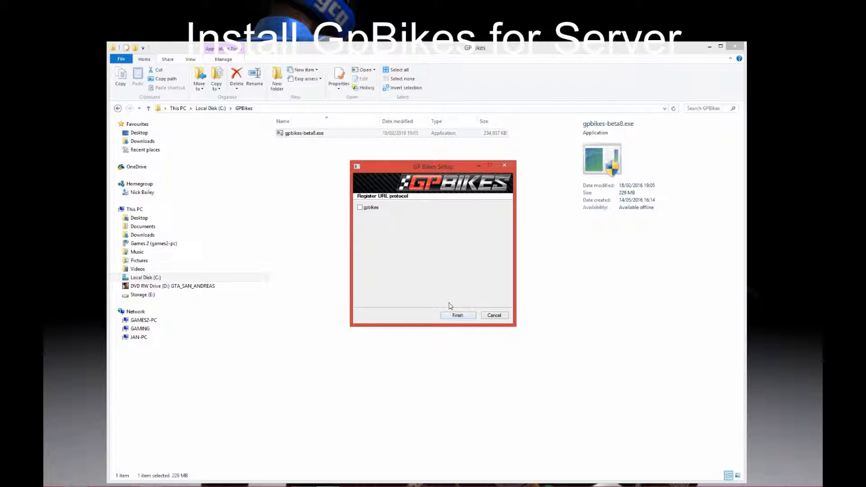
click(359, 207)
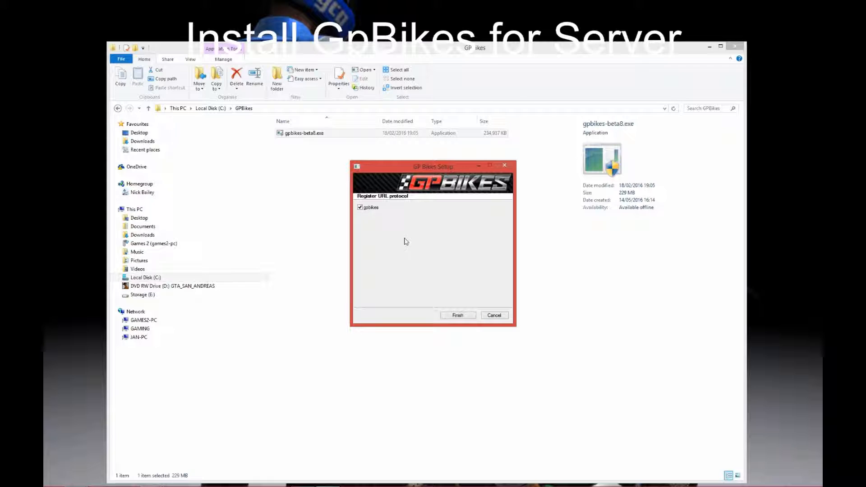
mouse_move(406, 243)
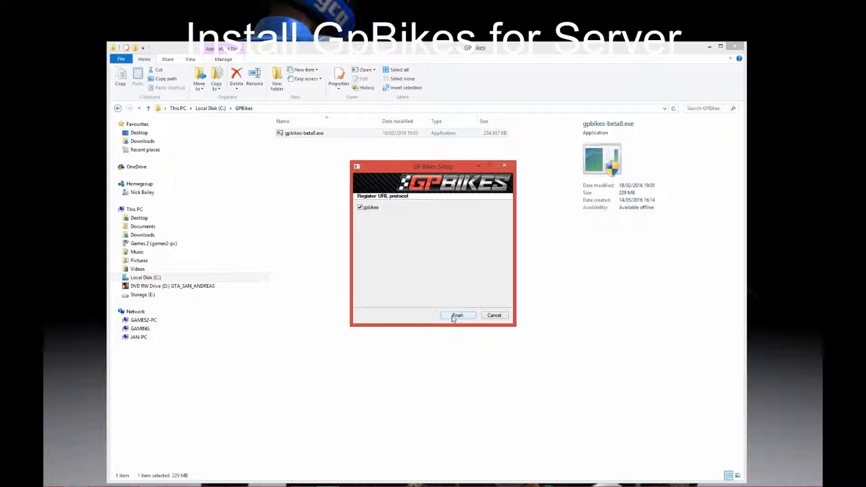
click(458, 316)
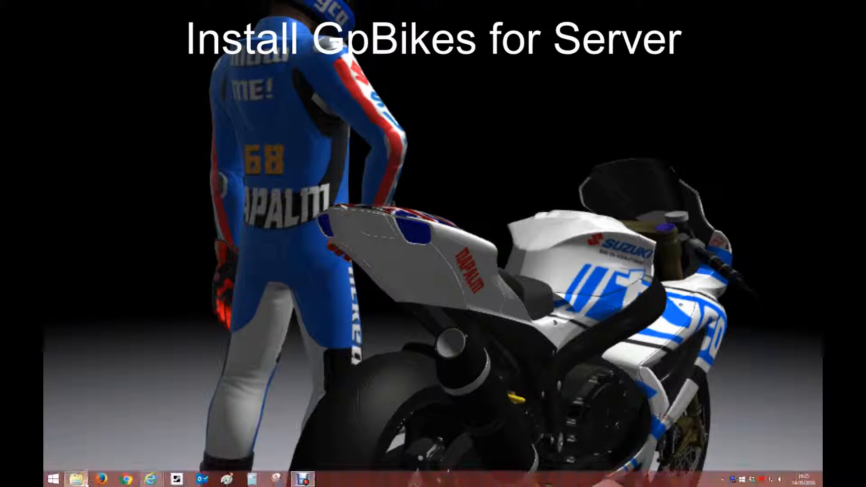
Navigate to Storage (E:) > Dedi Server and select core.ini
click(77, 477)
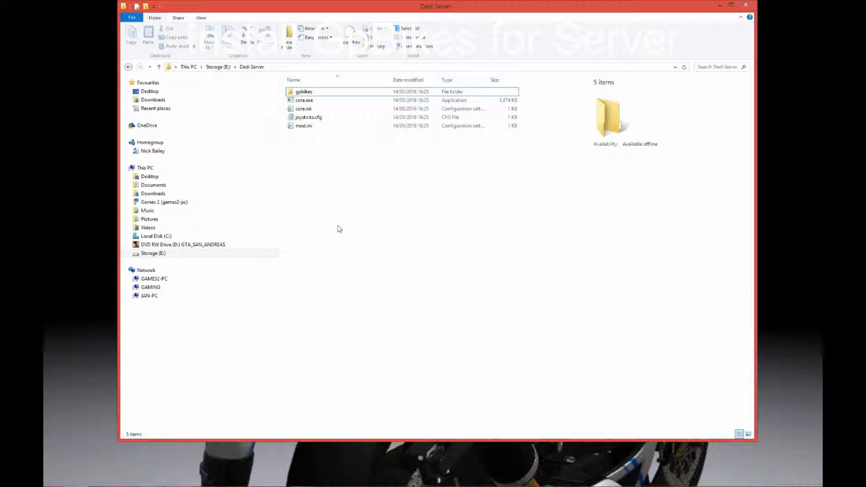
click(304, 100)
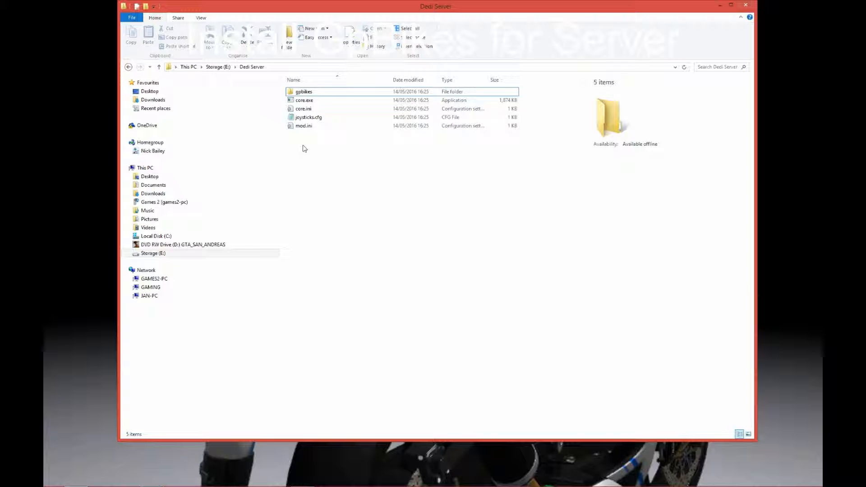
click(154, 184)
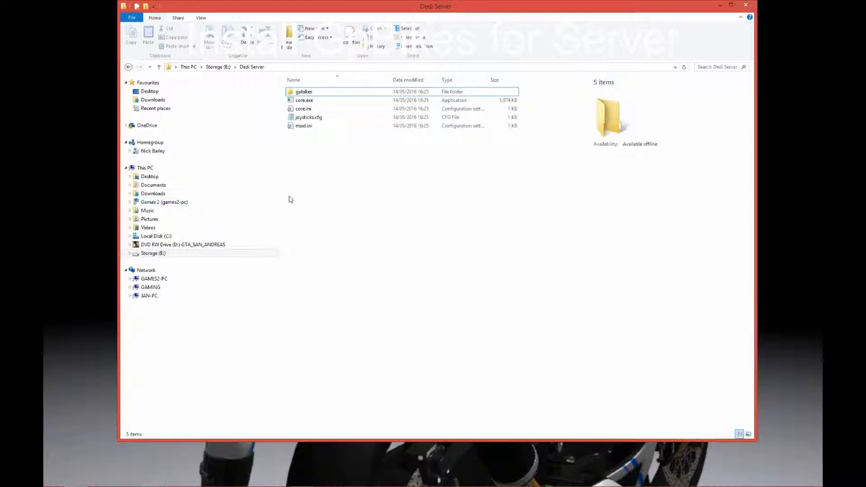
mouse_move(326, 184)
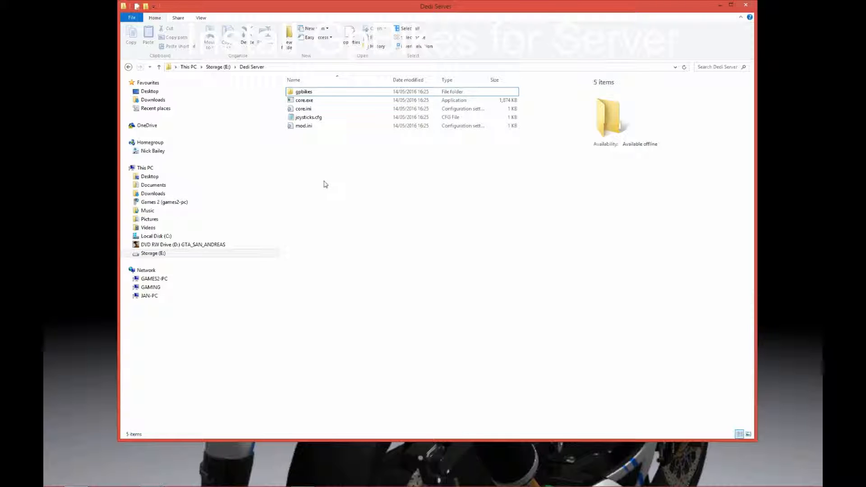
mouse_move(313, 152)
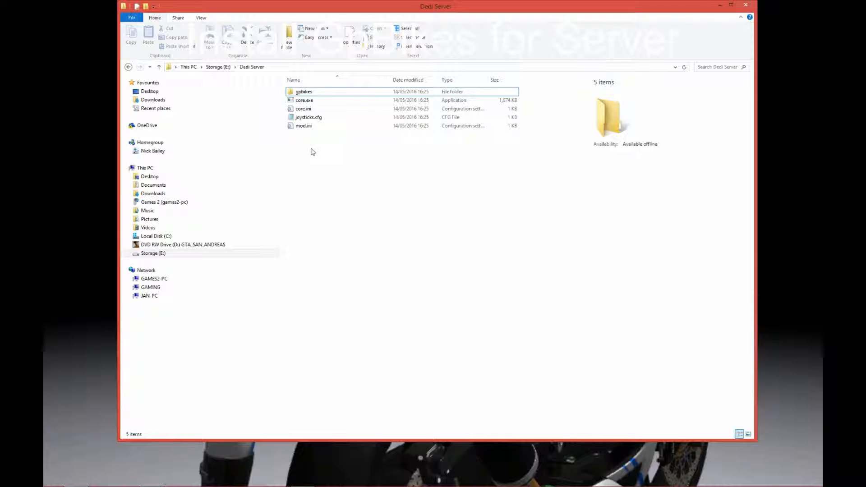
click(303, 108)
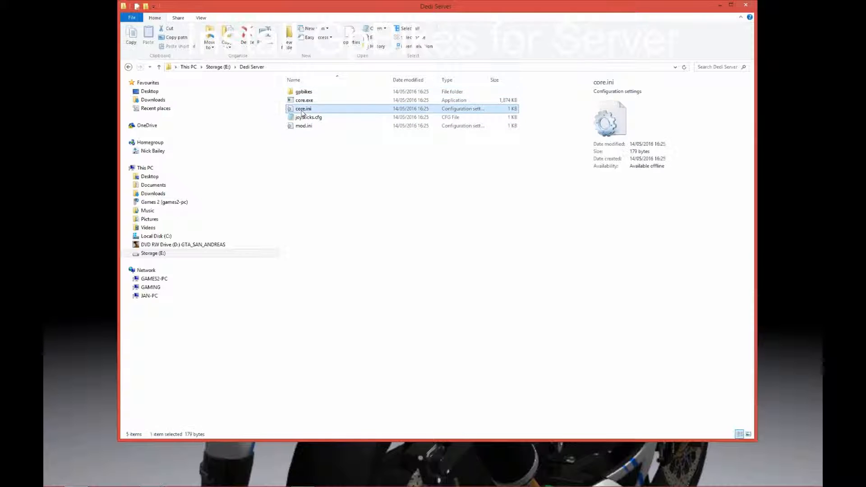
Change compatibility from 1 to 0 in core.ini and save the file
double_click(304, 108)
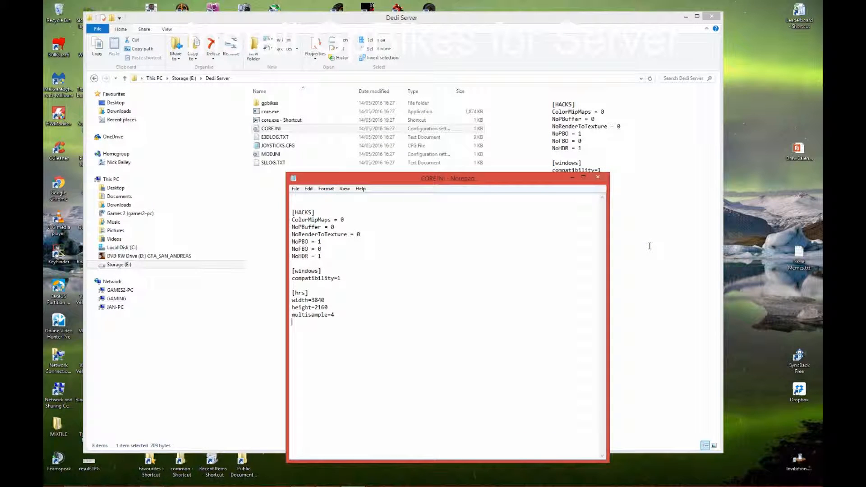
mouse_move(379, 278)
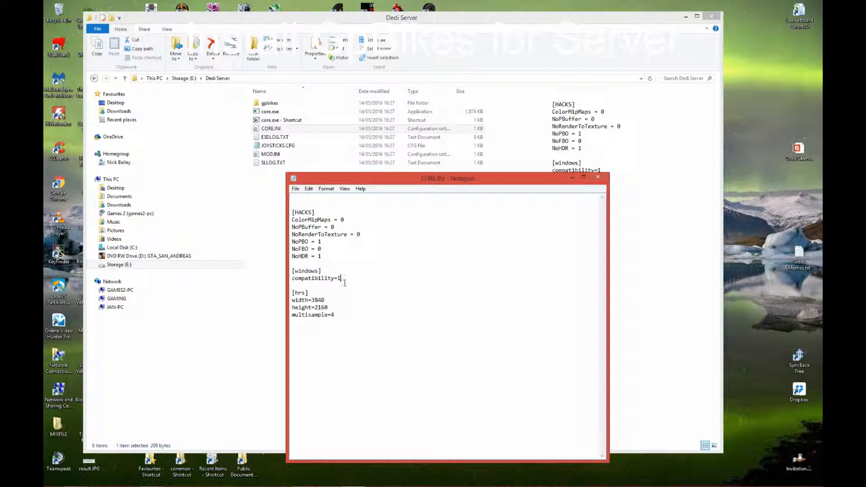
key(Backspace)
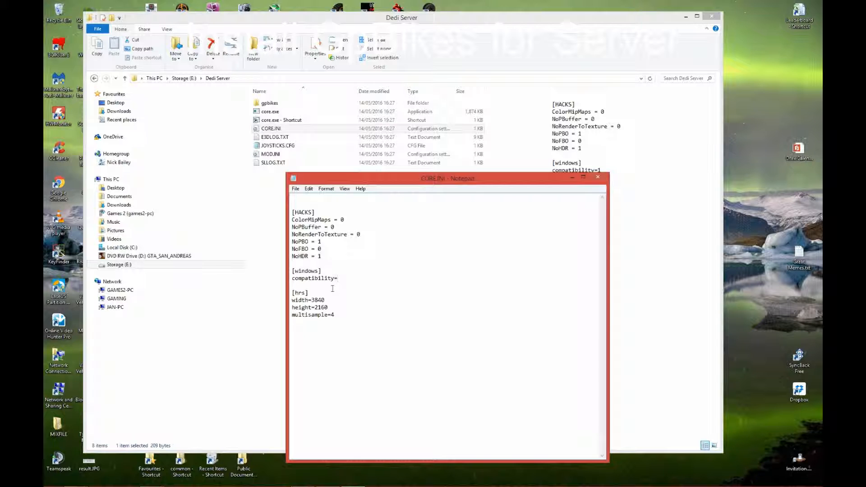
text(0)
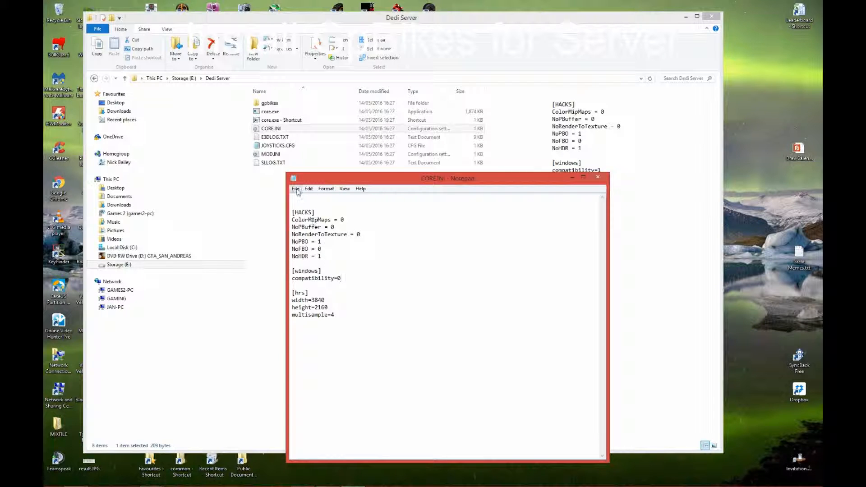
click(295, 189)
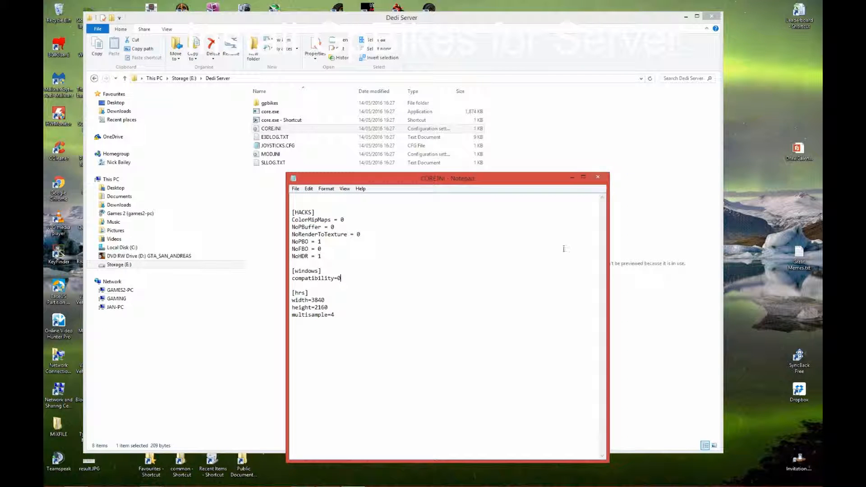
click(598, 177)
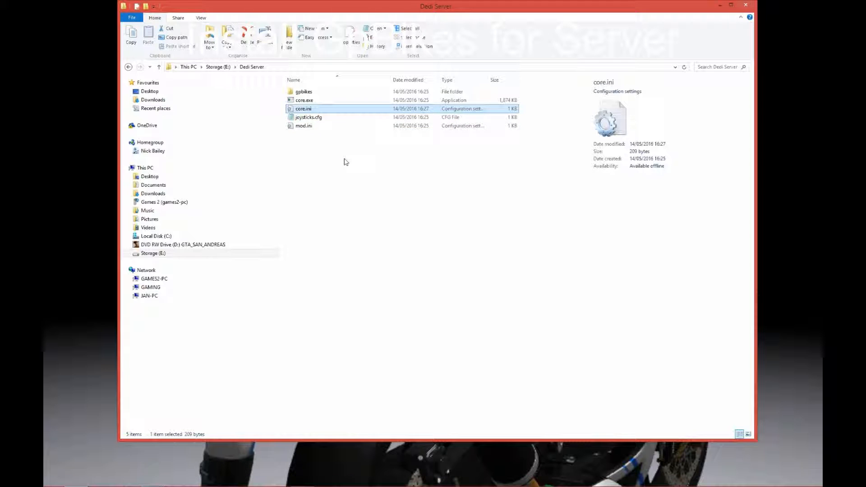
Refresh the Dedi Server folder to list core.exe, CORE.INI and the log files
click(304, 100)
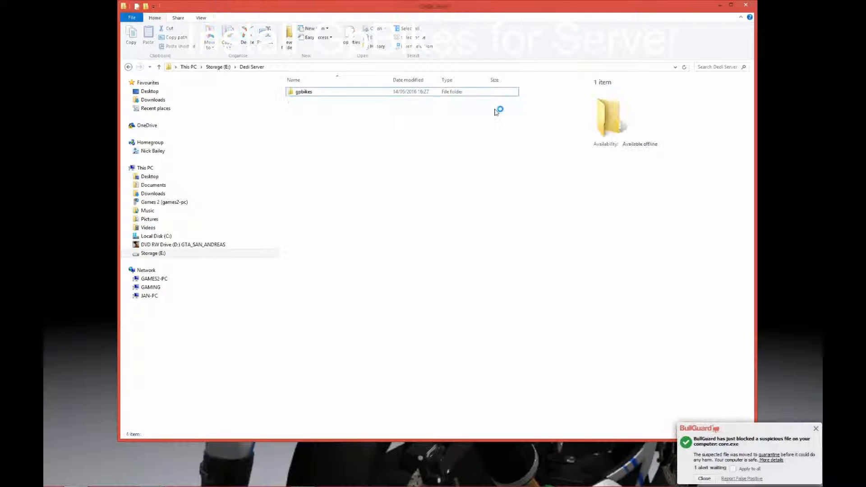
click(303, 91)
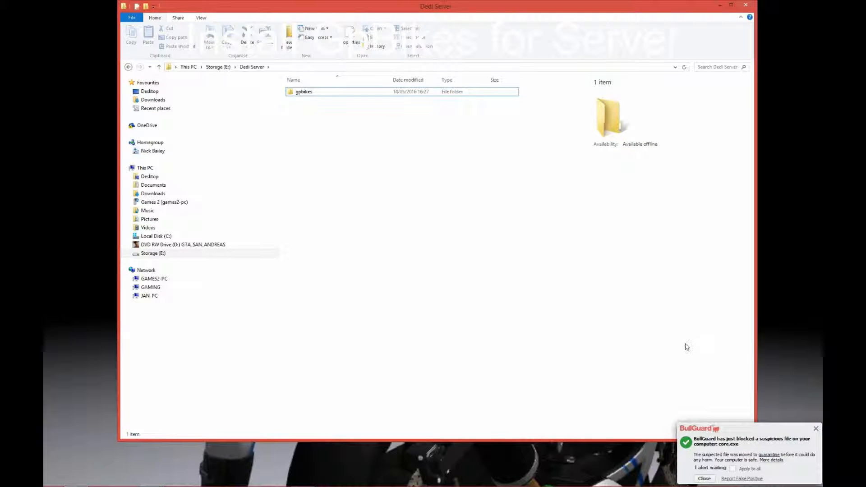
mouse_move(693, 365)
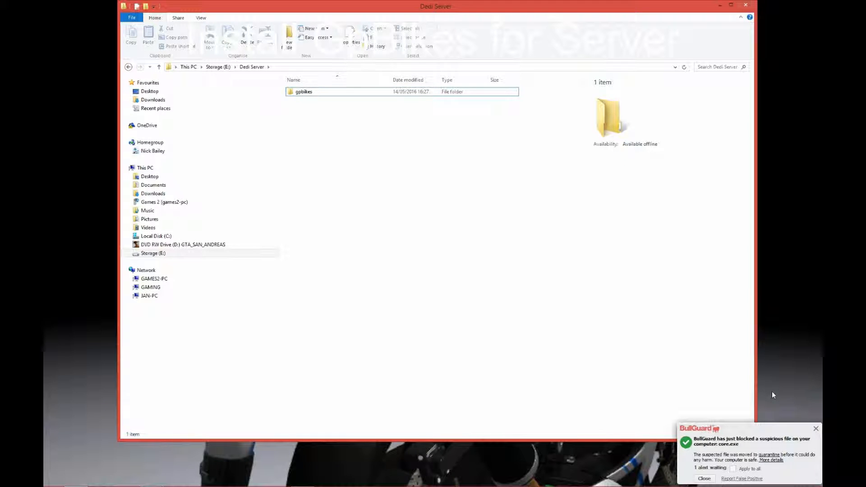
mouse_move(727, 397)
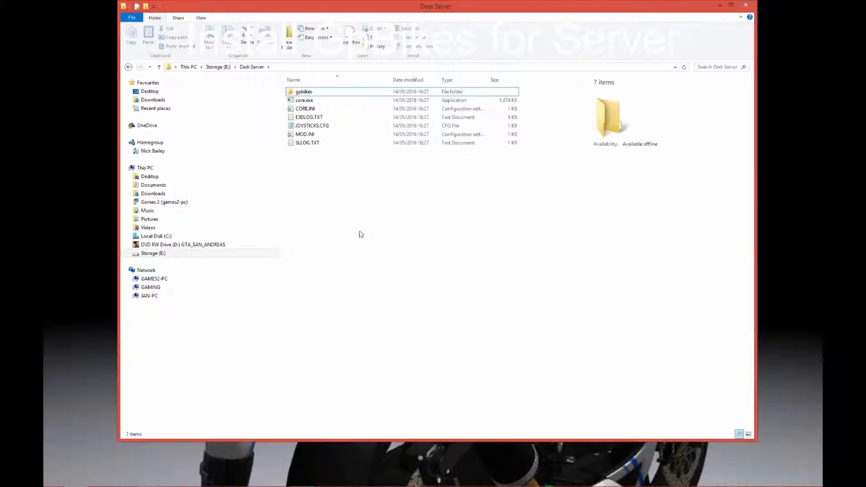
Open the gpbikes folder to view controllers, docs, plugins, PKZ files and GPBIKES.INI
click(312, 126)
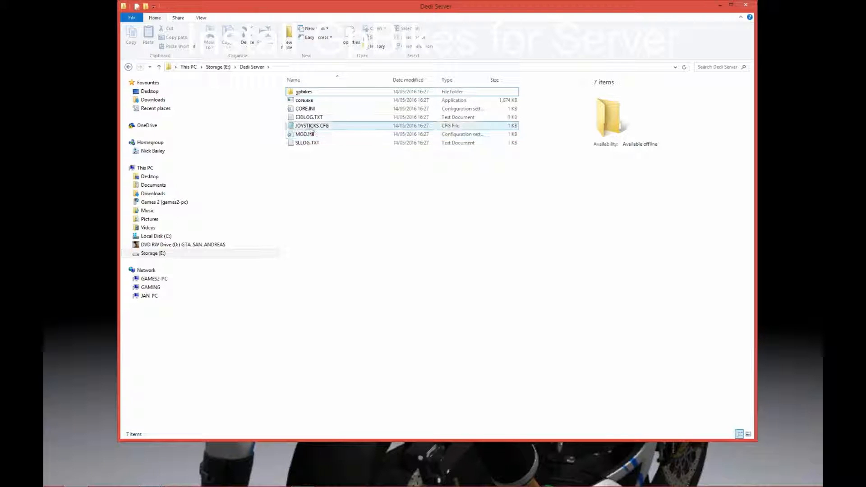
click(305, 108)
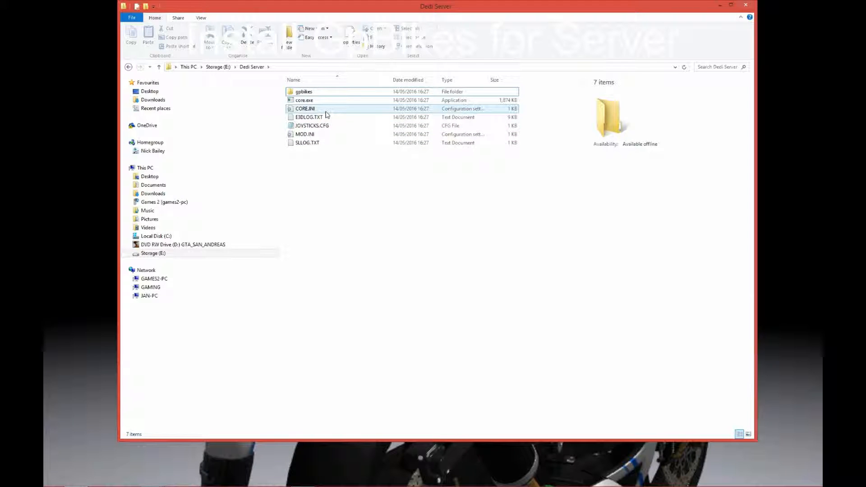
double_click(304, 91)
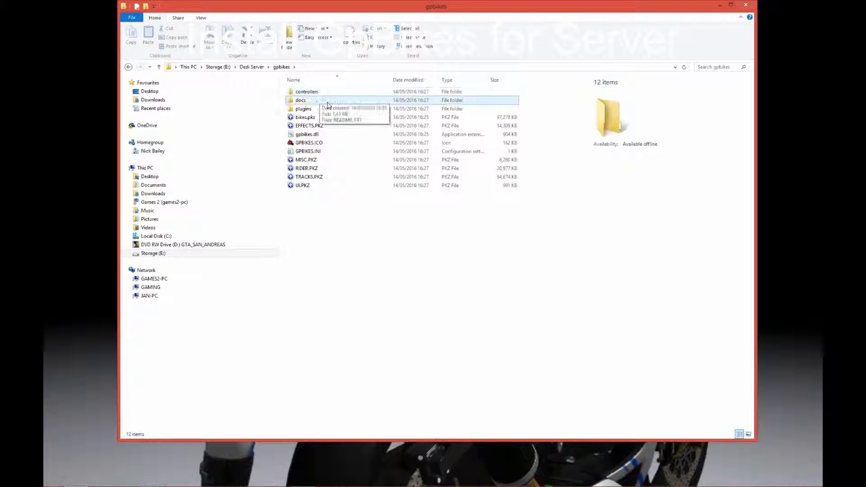
mouse_move(327, 109)
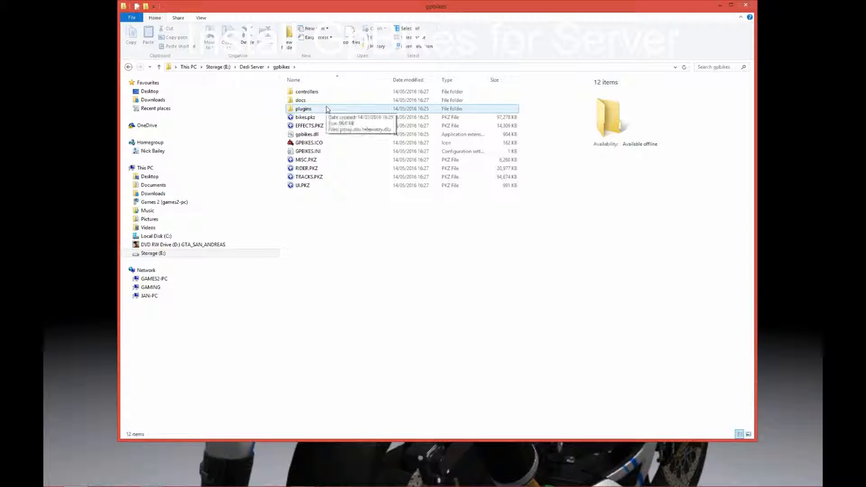
click(308, 150)
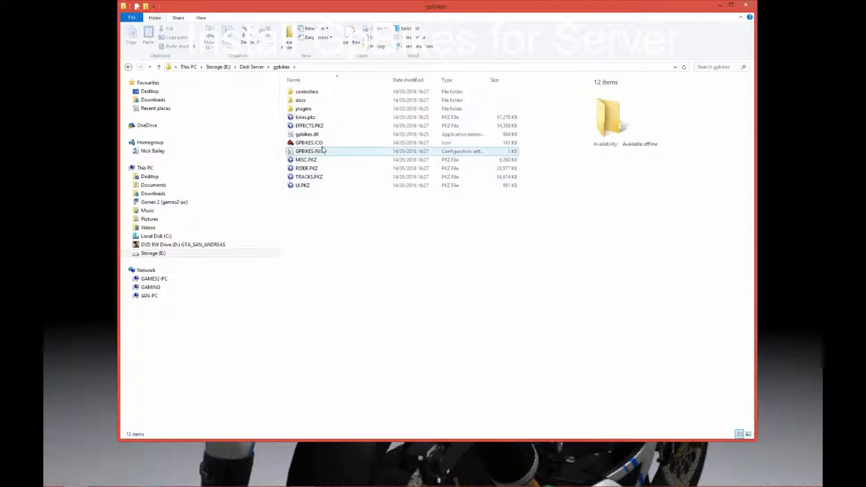
click(339, 215)
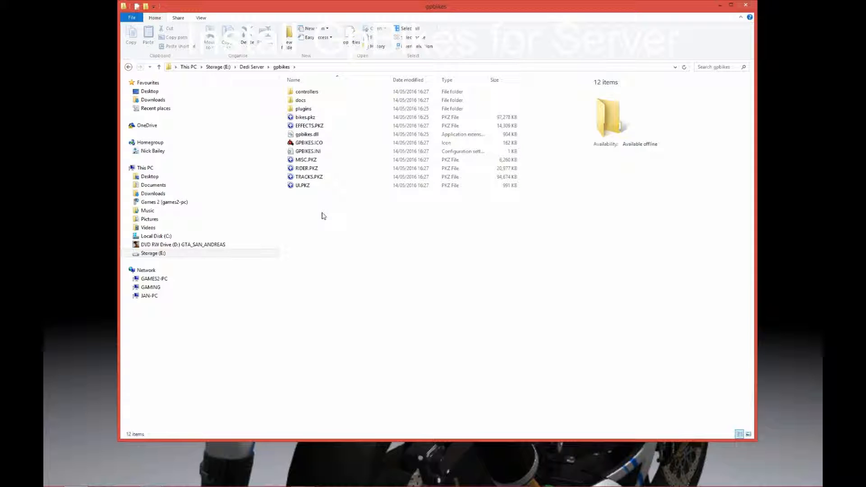
mouse_move(320, 216)
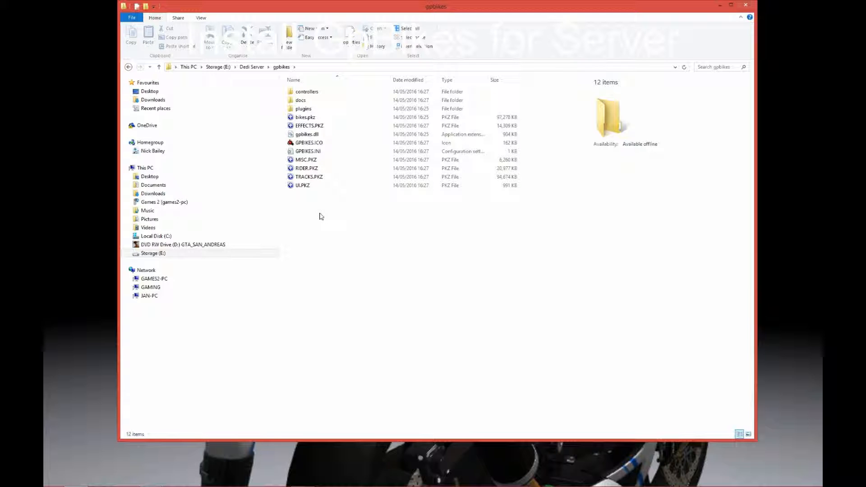
click(154, 185)
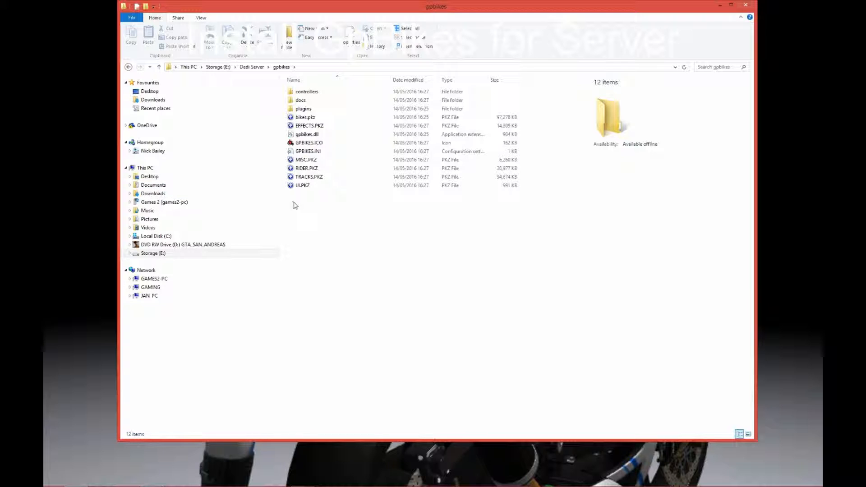
mouse_move(303, 209)
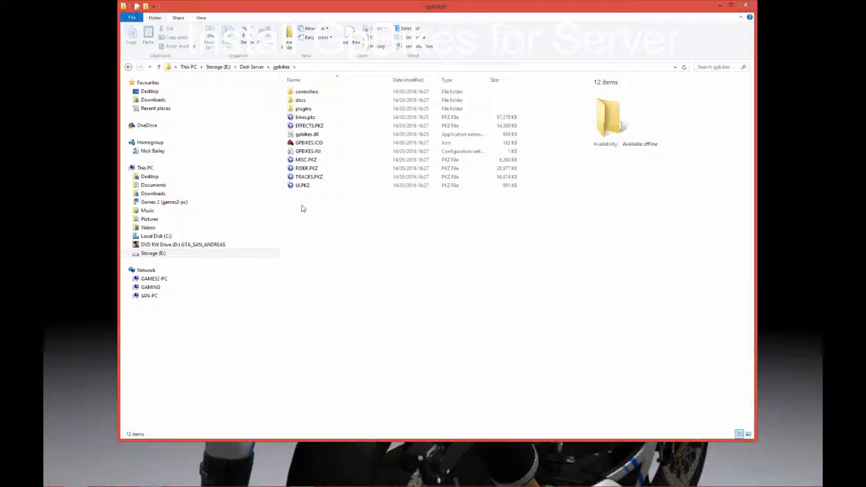
mouse_move(302, 210)
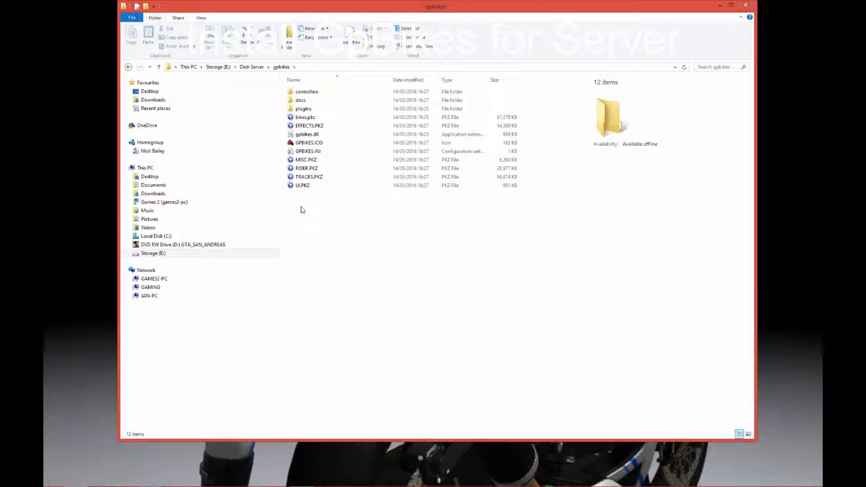
mouse_move(351, 262)
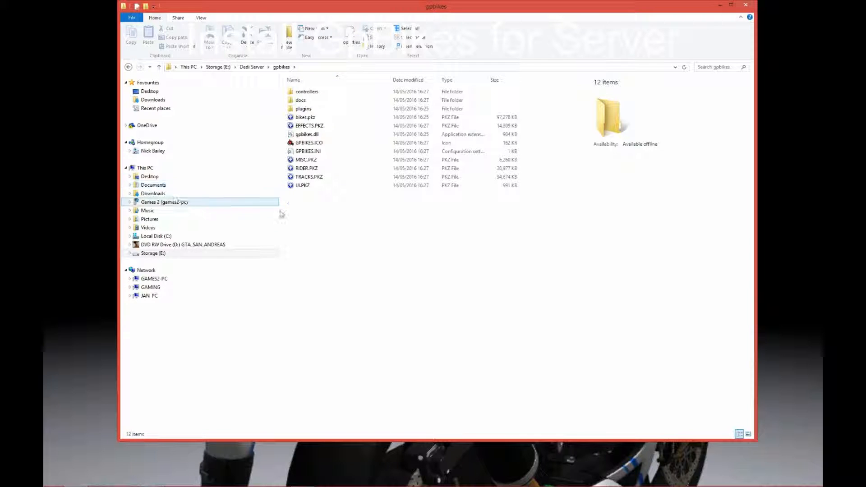
click(322, 226)
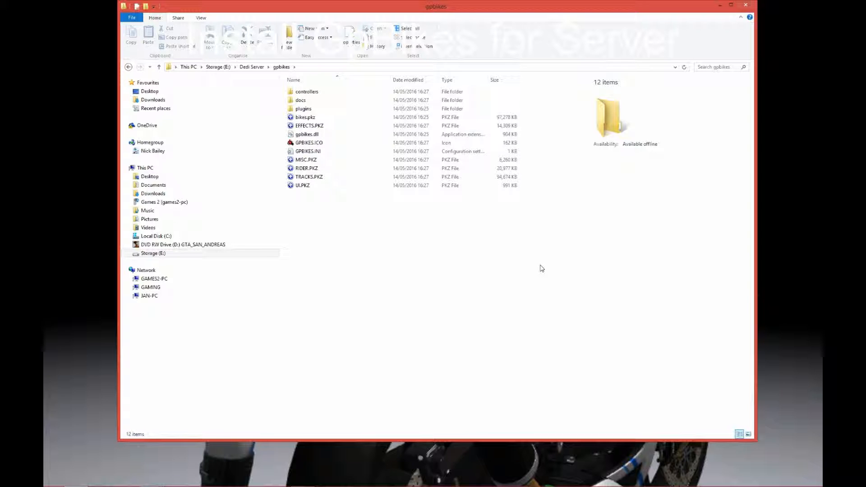
mouse_move(604, 358)
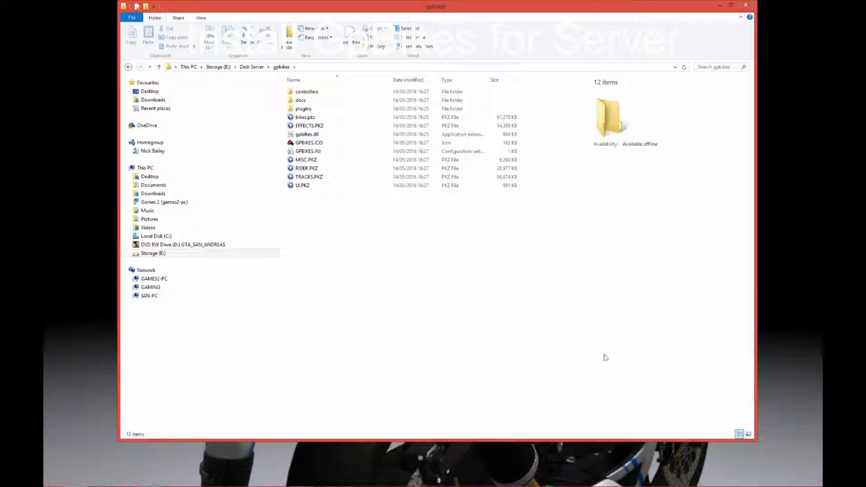
mouse_move(482, 333)
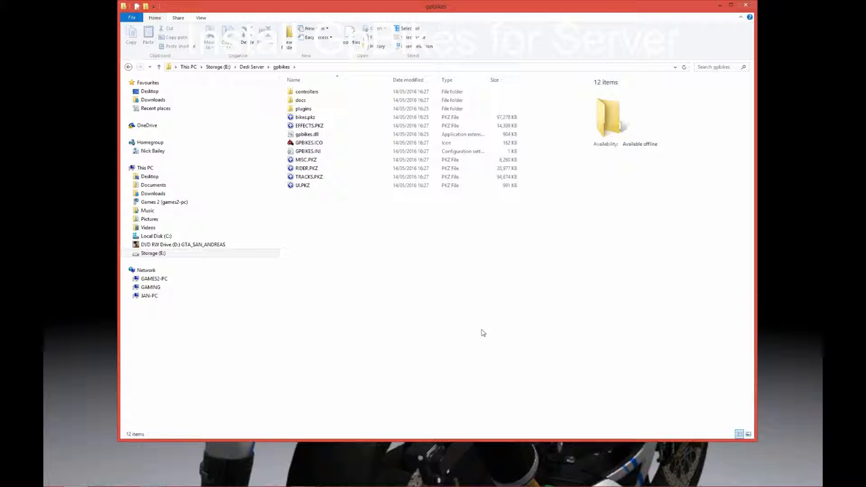